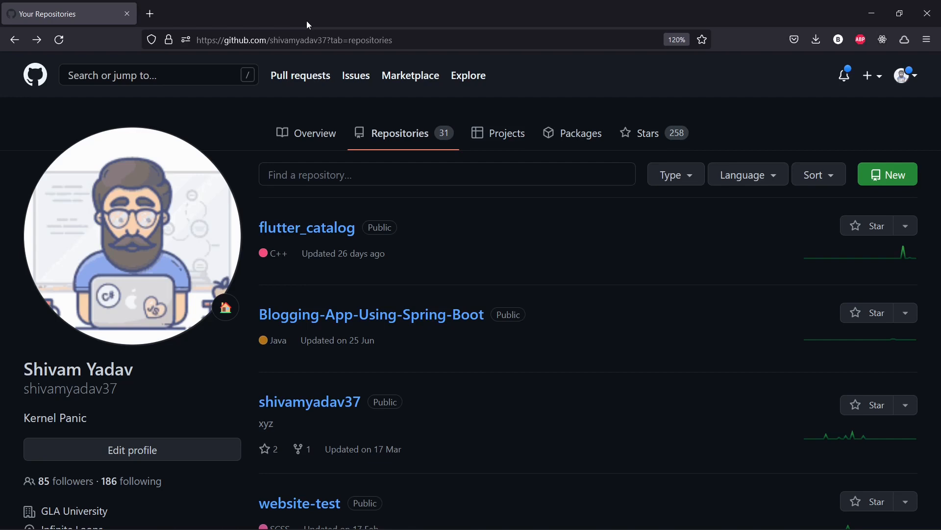
{"action": "mouse_move", "coordinate": [391, 154]}
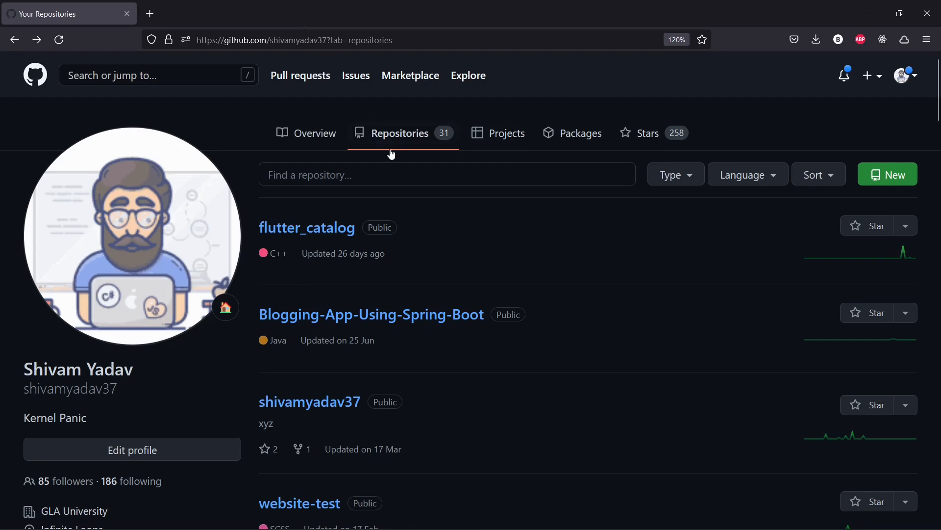
{"action": "mouse_move", "coordinate": [231, 131]}
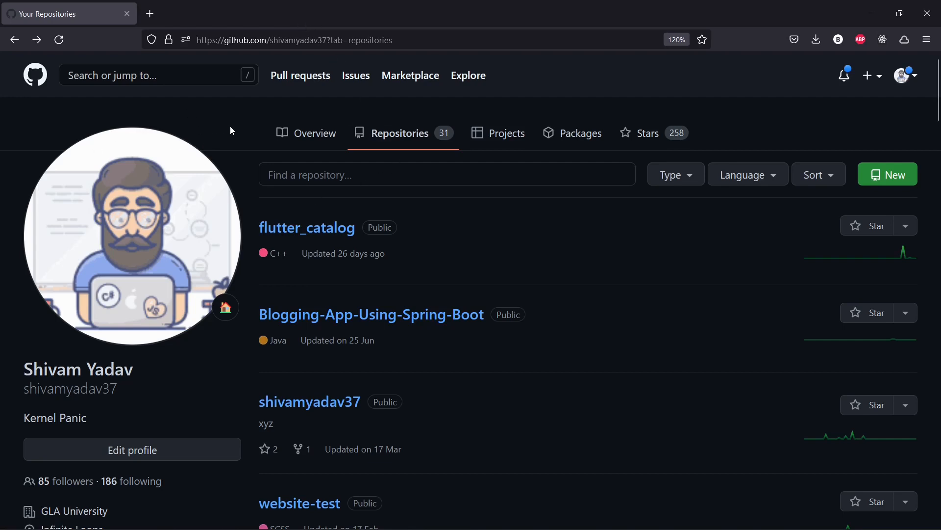
Go to the shivamyadav37 repository and reveal its HTTPS clone options via the Code button.
{"action": "scroll", "scroll_direction": "down", "scroll_amount": 3}
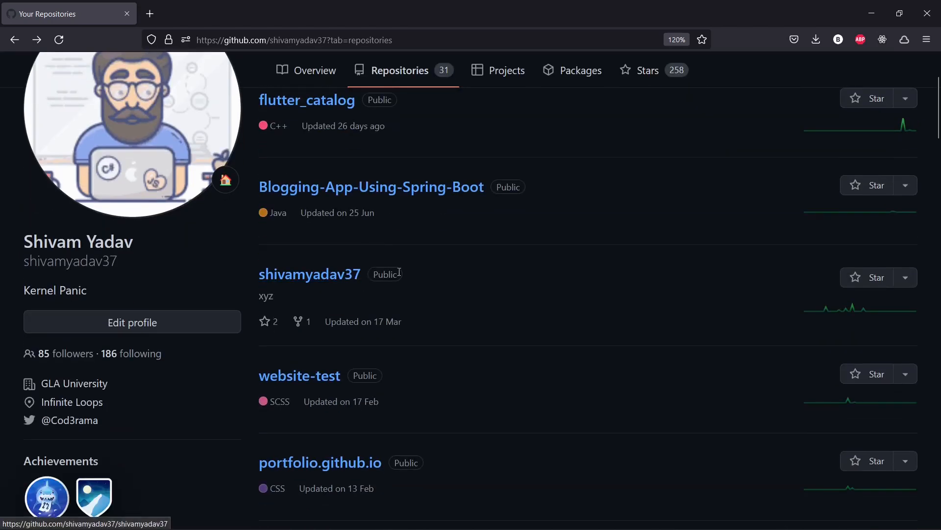
{"action": "mouse_move", "coordinate": [310, 274]}
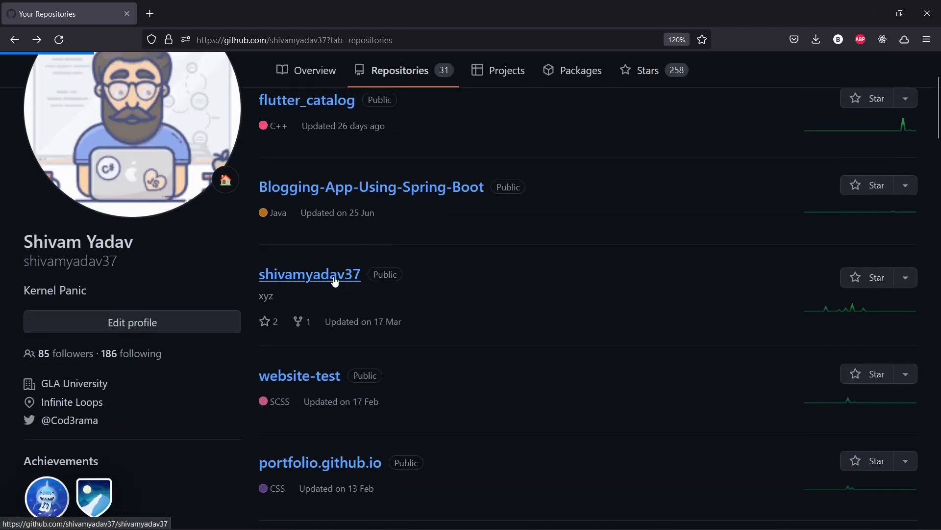
{"action": "left_click", "coordinate": [309, 274]}
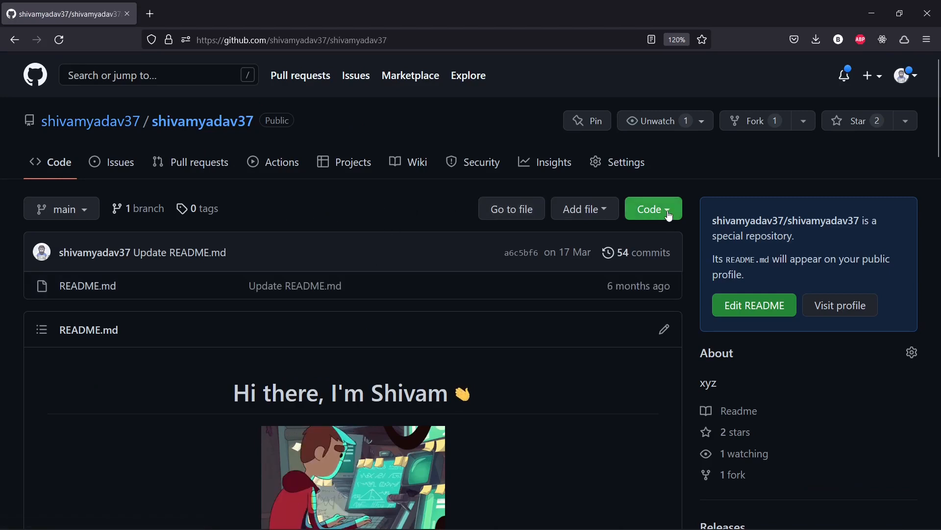
{"action": "left_click", "coordinate": [652, 207]}
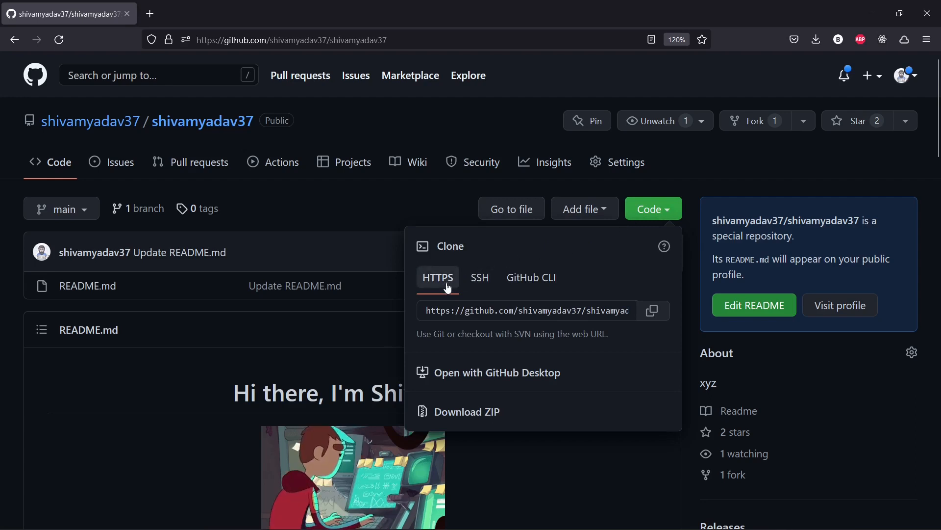
{"action": "mouse_move", "coordinate": [451, 281]}
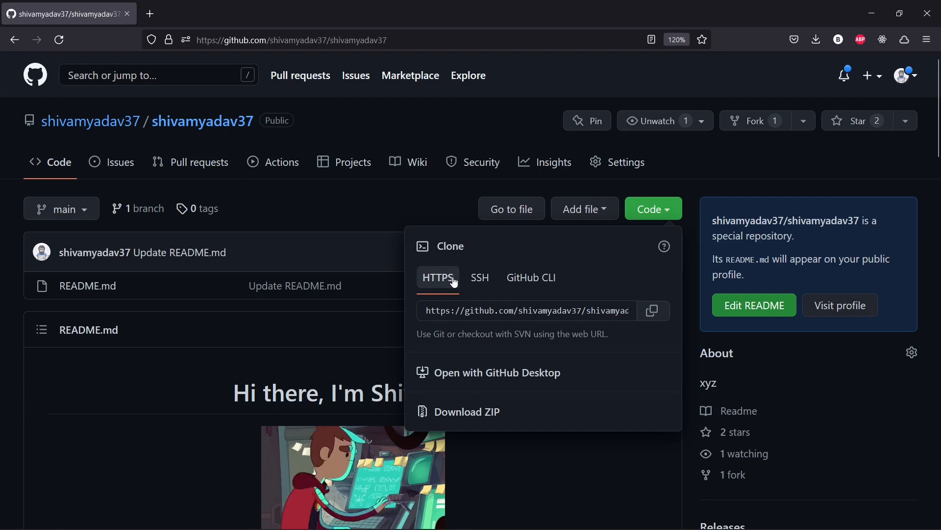
{"action": "mouse_move", "coordinate": [504, 278]}
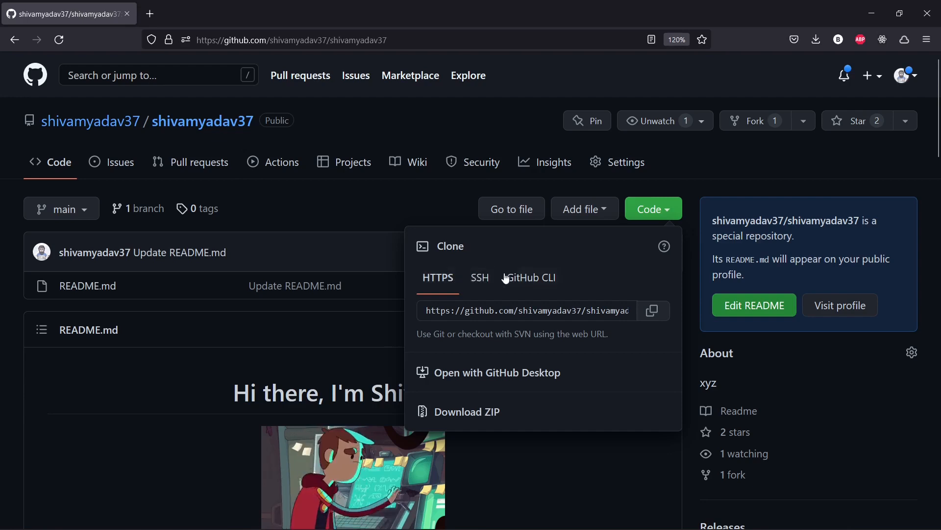
{"action": "mouse_move", "coordinate": [497, 372]}
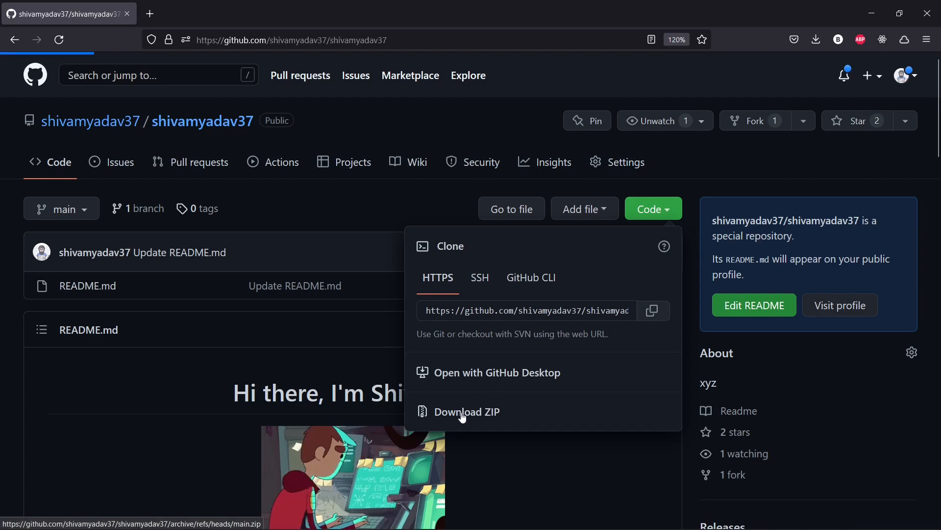
Download the shivamyadav37 repository as shivamyadav37-main.zip.
{"action": "left_click", "coordinate": [467, 411]}
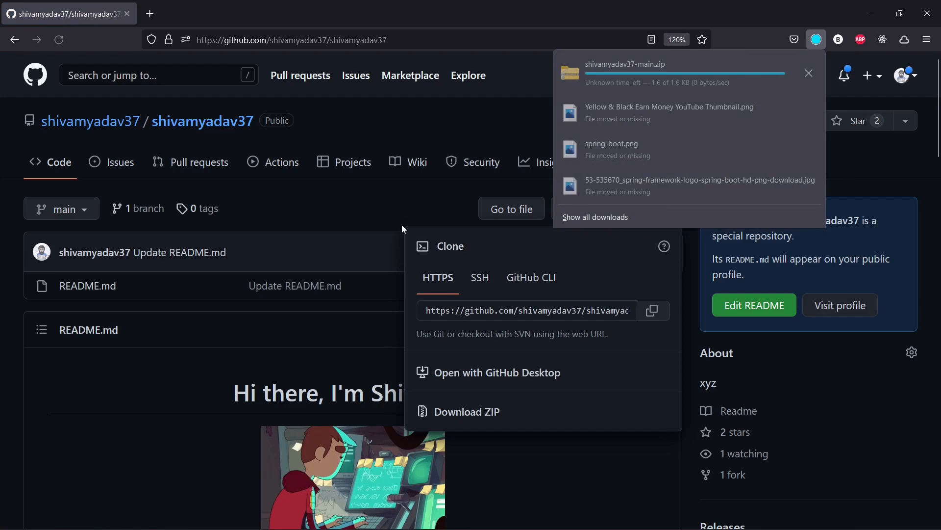
{"action": "mouse_move", "coordinate": [817, 40]}
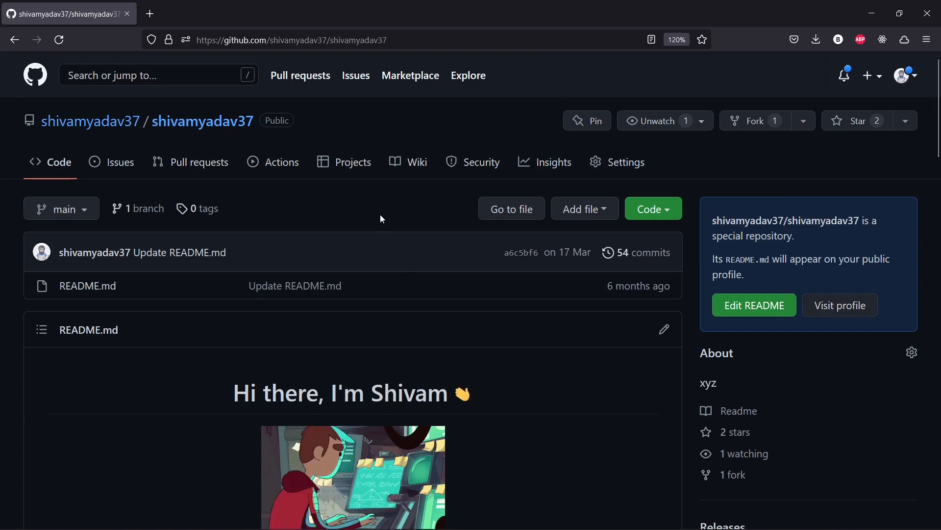
{"action": "mouse_move", "coordinate": [380, 211]}
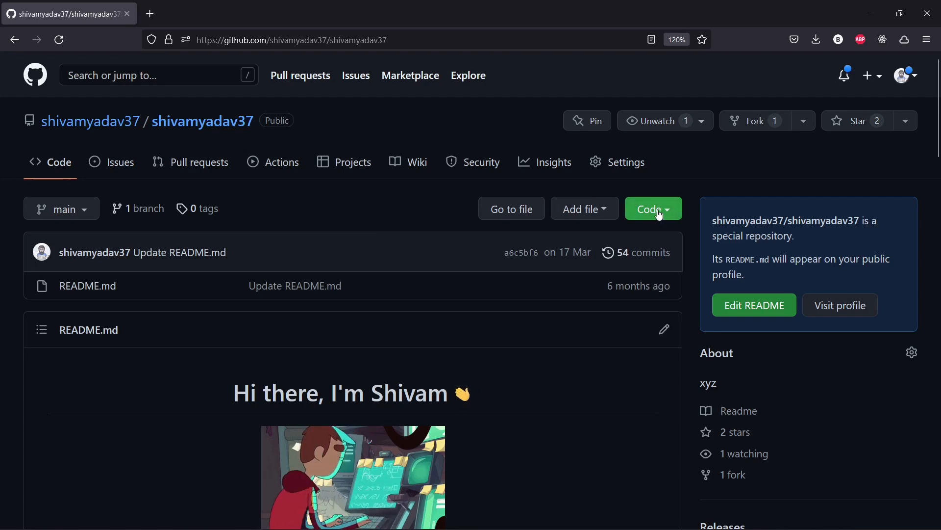
Copy the repository's HTTPS clone URL from the Code panel.
{"action": "left_click", "coordinate": [652, 208]}
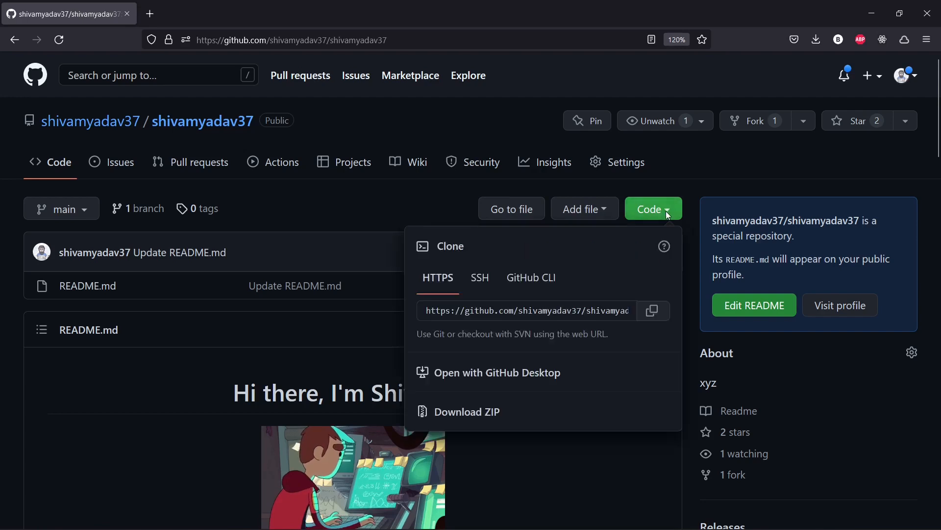
{"action": "mouse_move", "coordinate": [598, 295]}
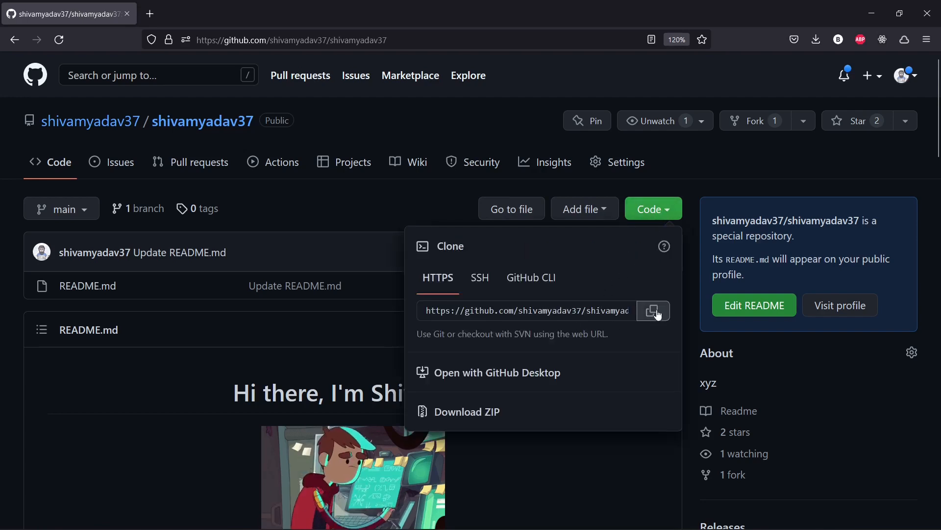
{"action": "mouse_move", "coordinate": [656, 316]}
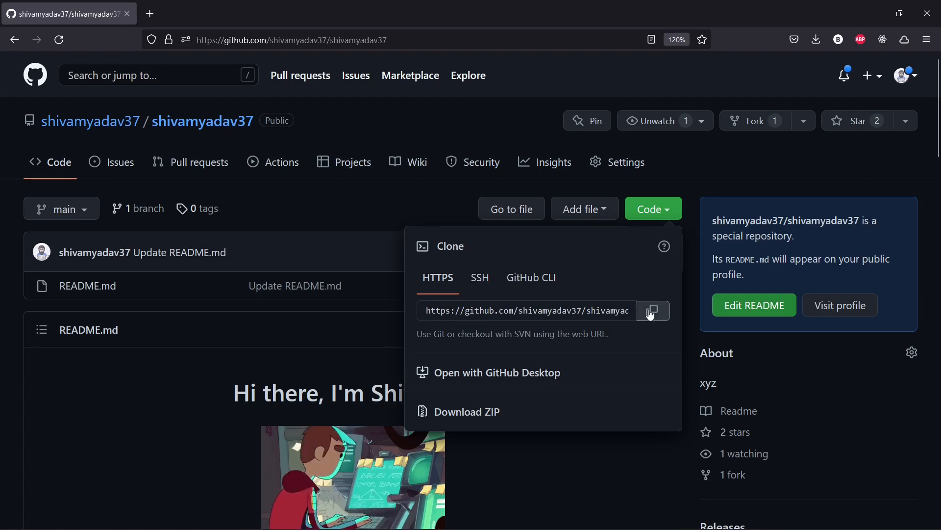
{"action": "left_click", "coordinate": [653, 311]}
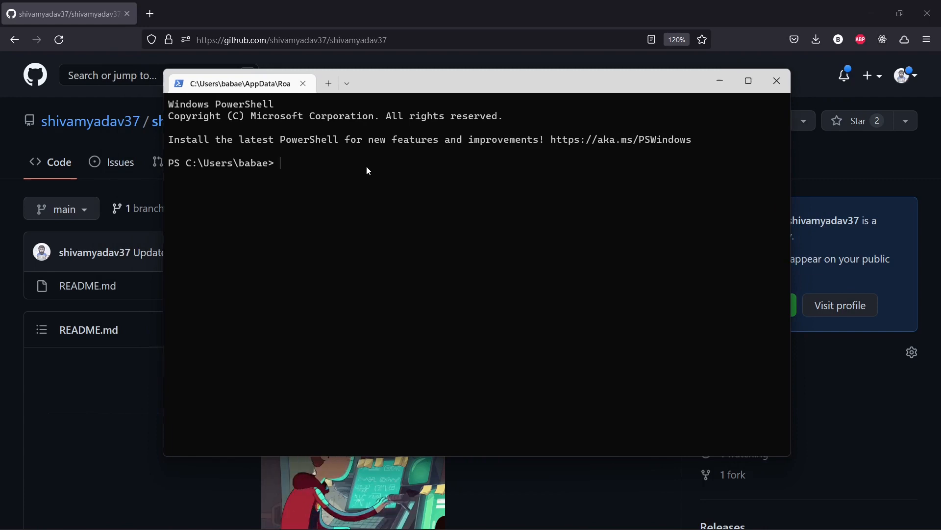
Change the PowerShell working directory to C:\Users\babae\Desktop with cd .\Desktop\.
{"action": "type", "text": "git"}
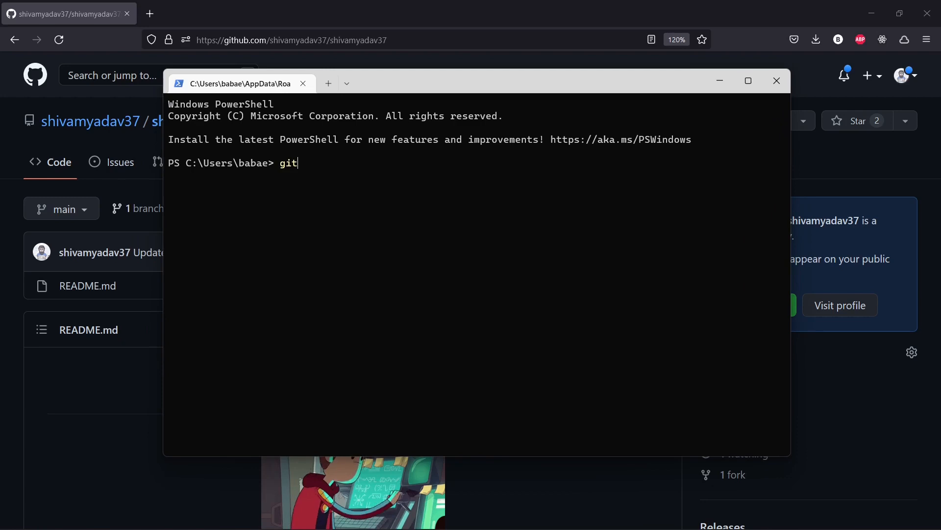
{"action": "type", "text": "clone"}
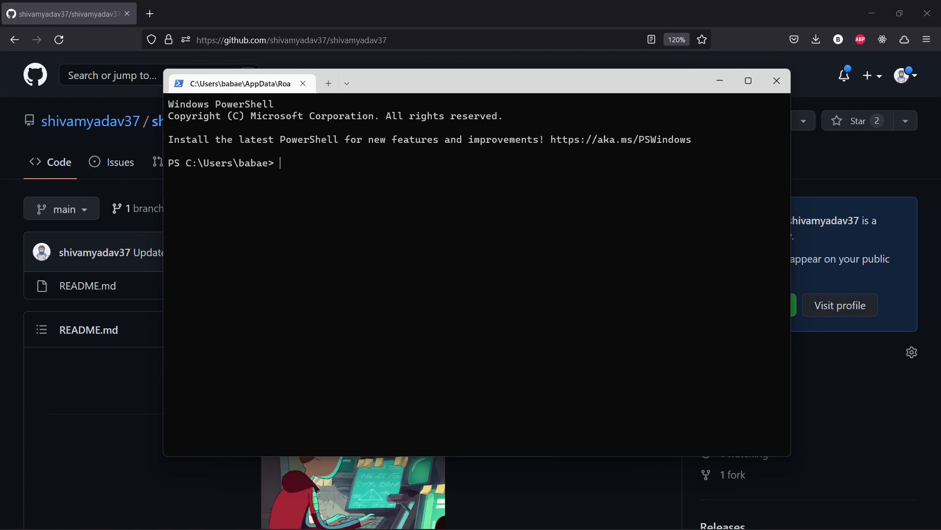
{"action": "type", "text": "cd"}
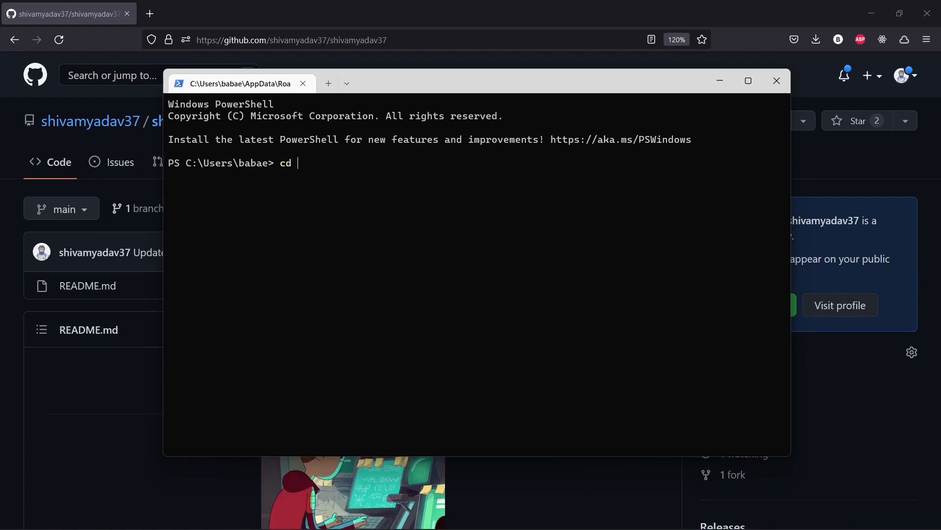
{"action": "type", "text": ".\\Desktop\\"}
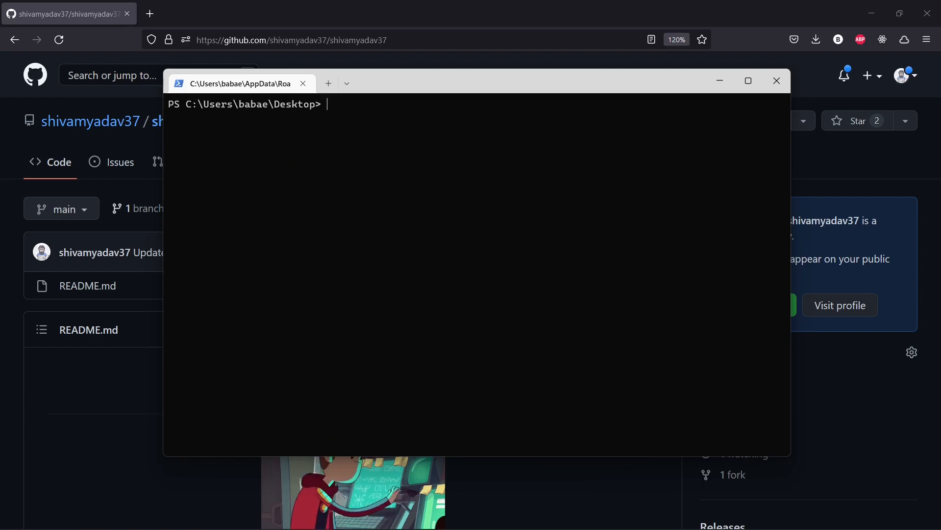
{"action": "type", "text": "git"}
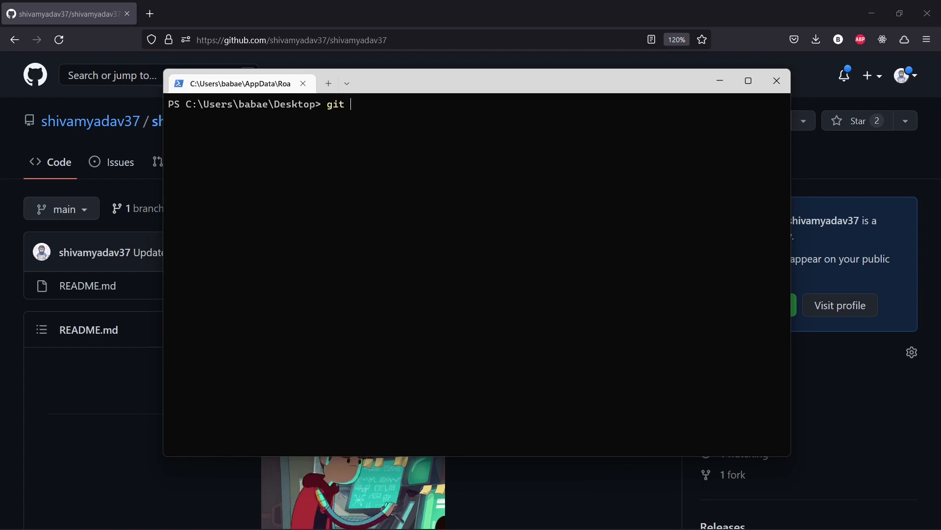
{"action": "type", "text": "clone"}
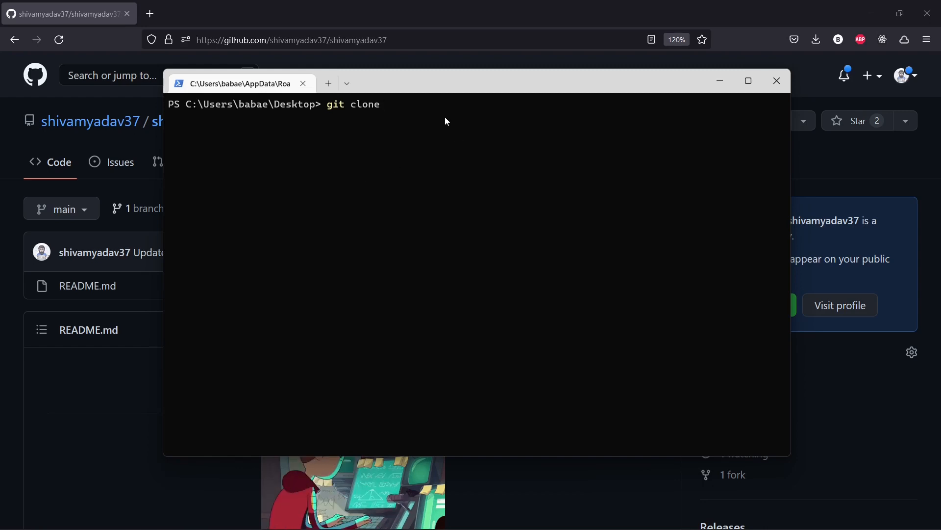
{"action": "type", "text": "https://github.com/shivamyadav37/shivamyadav37.git"}
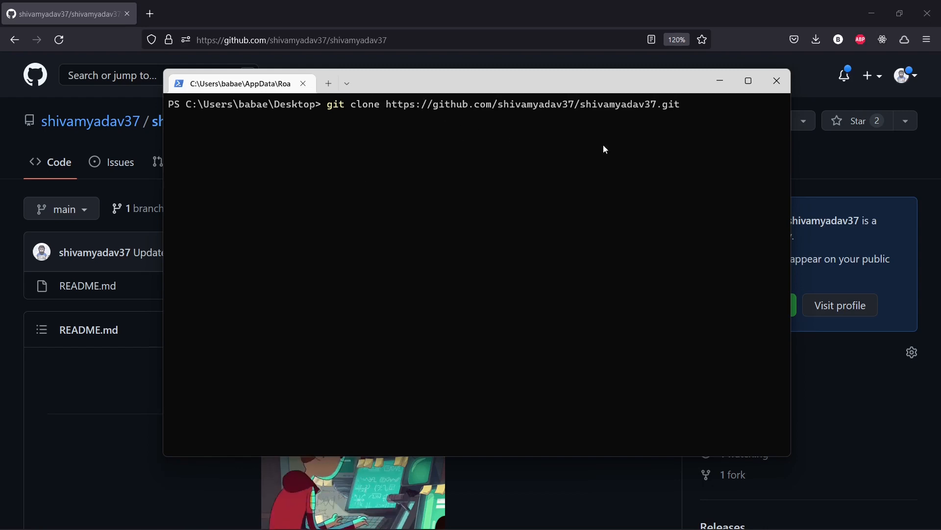
{"action": "mouse_move", "coordinate": [693, 108]}
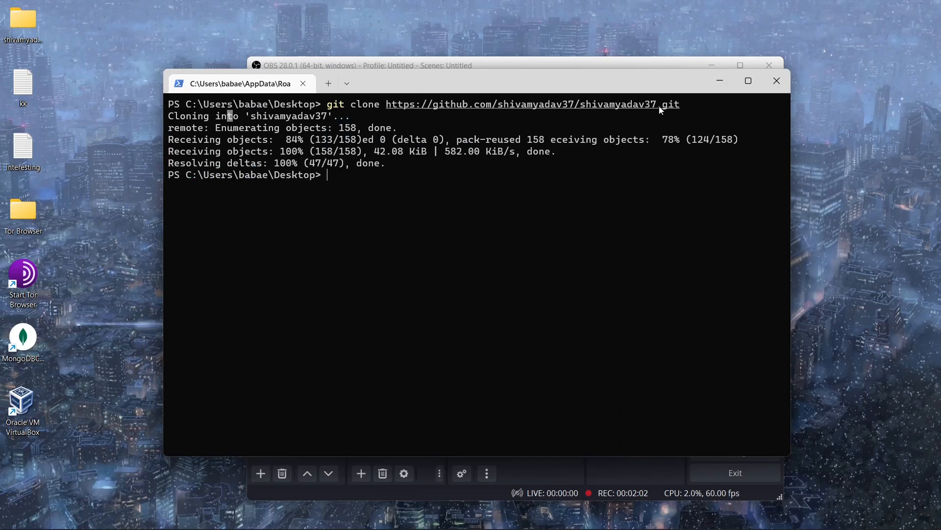
{"action": "mouse_move", "coordinate": [108, 305]}
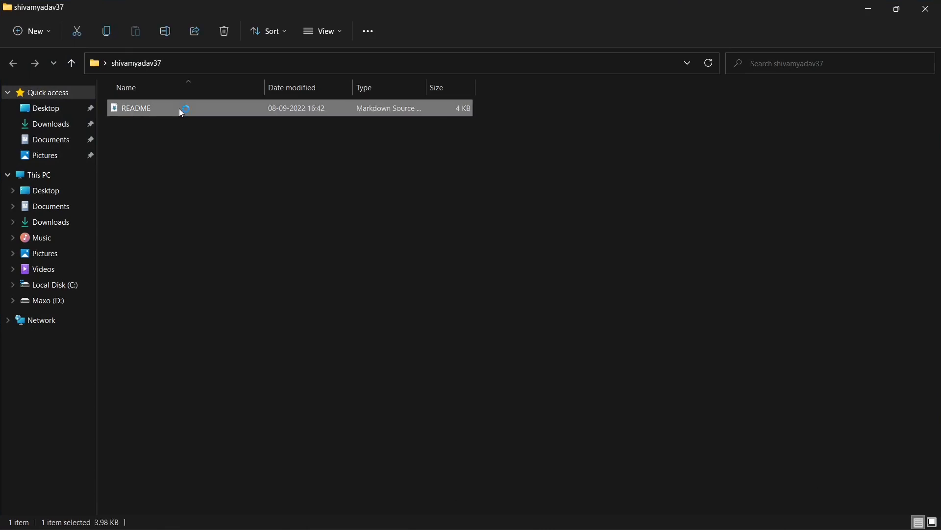
{"action": "double_click", "coordinate": [135, 108]}
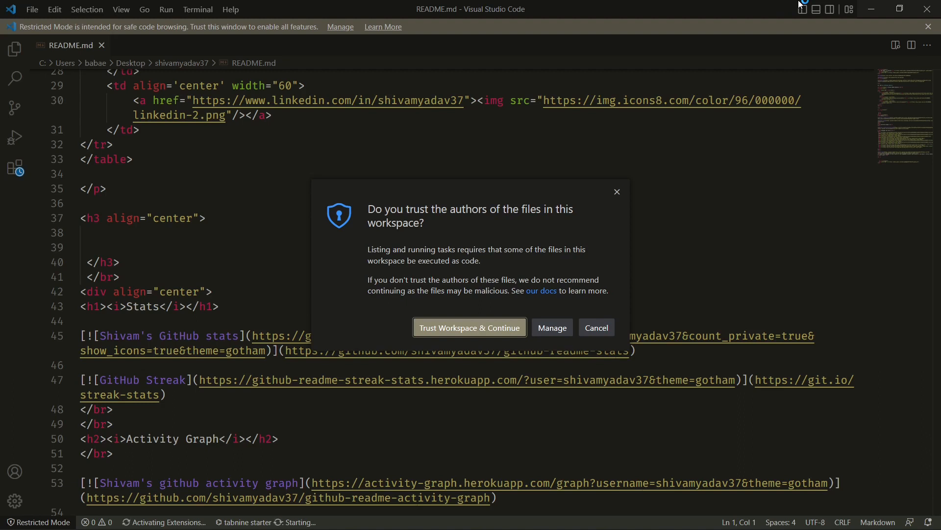
{"action": "mouse_move", "coordinate": [689, 142]}
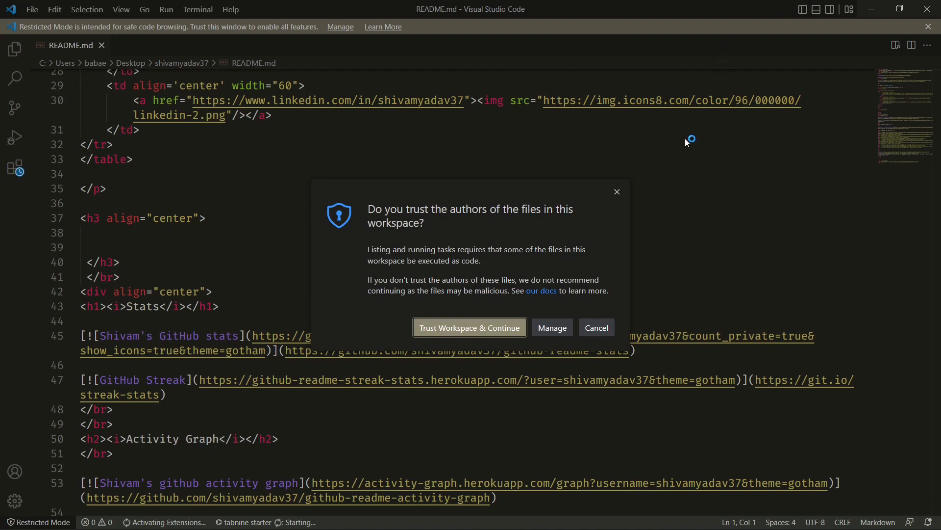